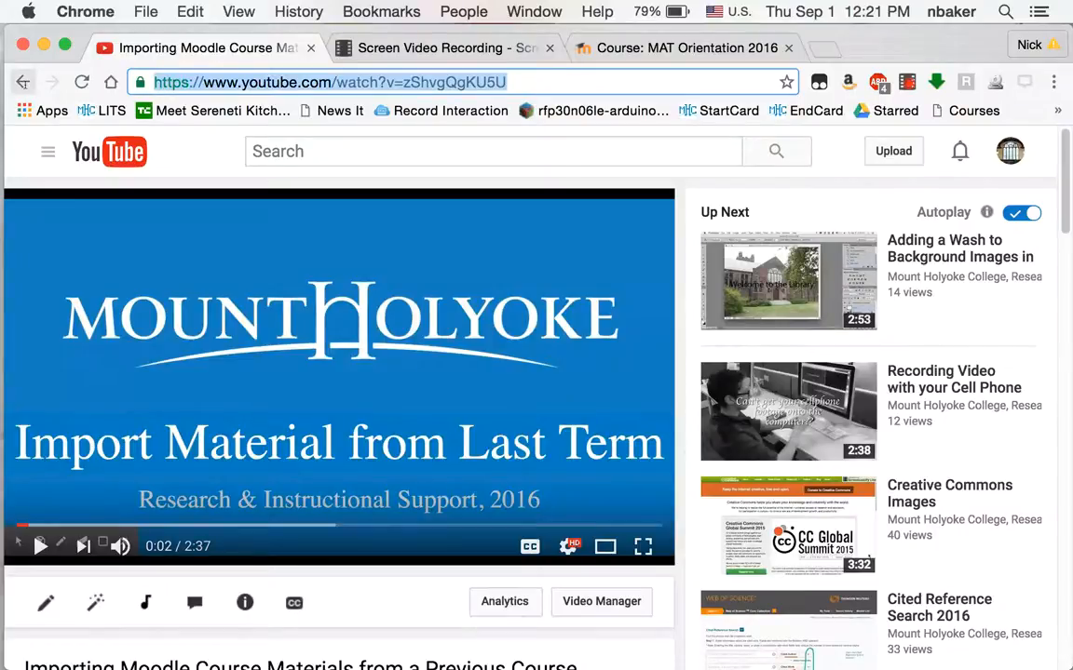
- Switch from the YouTube video to the MAT Orientation 2016 Moodle course page
left_click(680, 48)
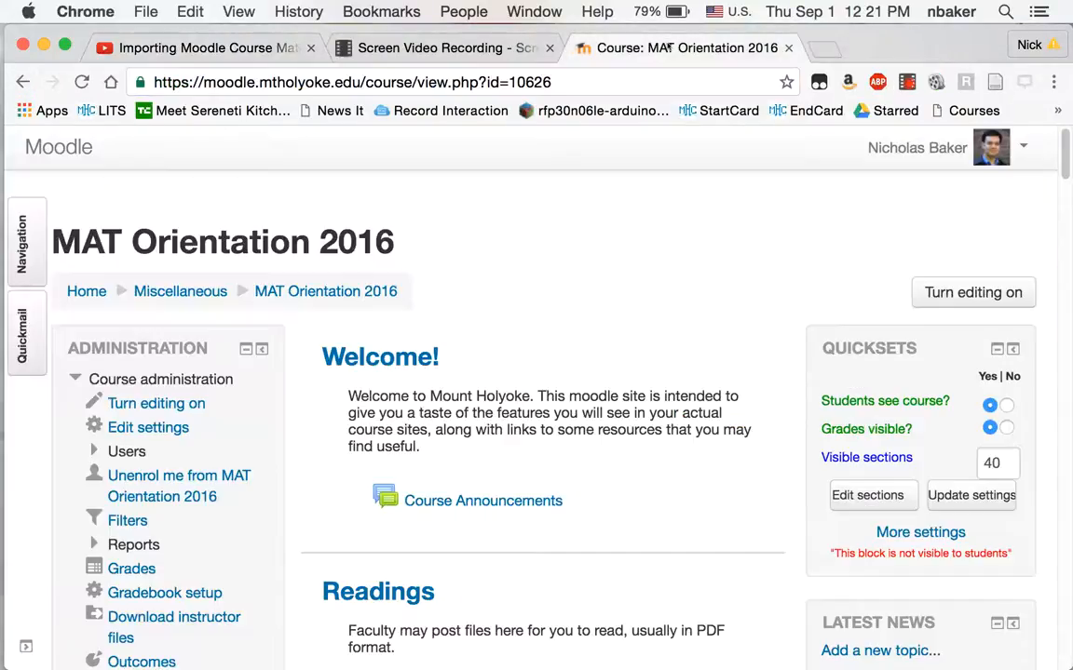
scroll("down", 3)
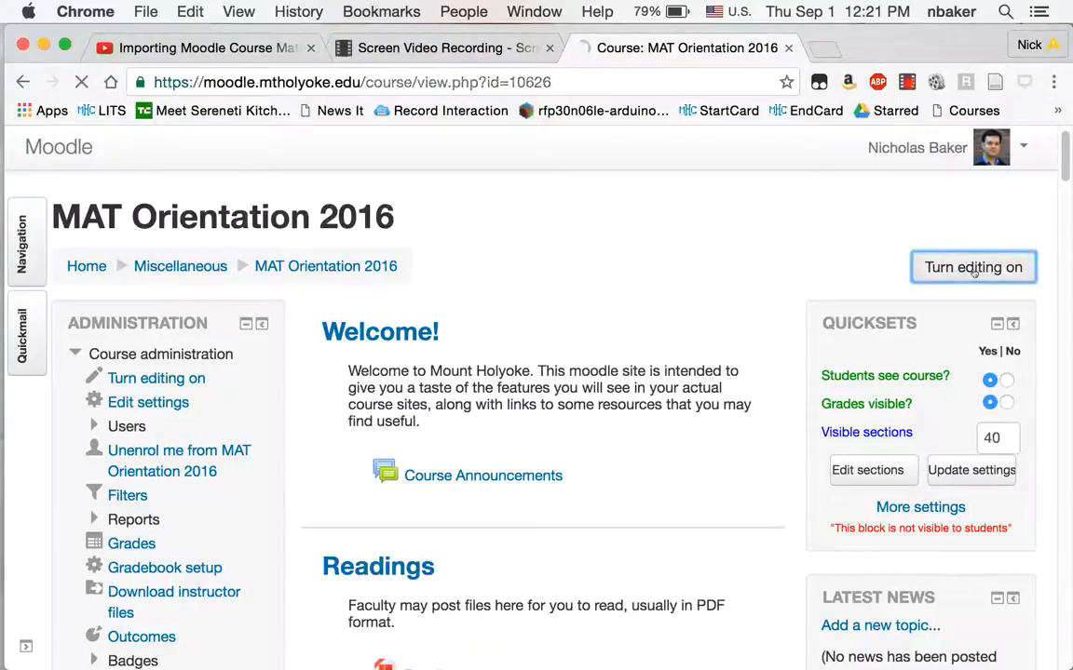
- Turn editing on and bring up the Welcome! section's edit form
left_click(972, 268)
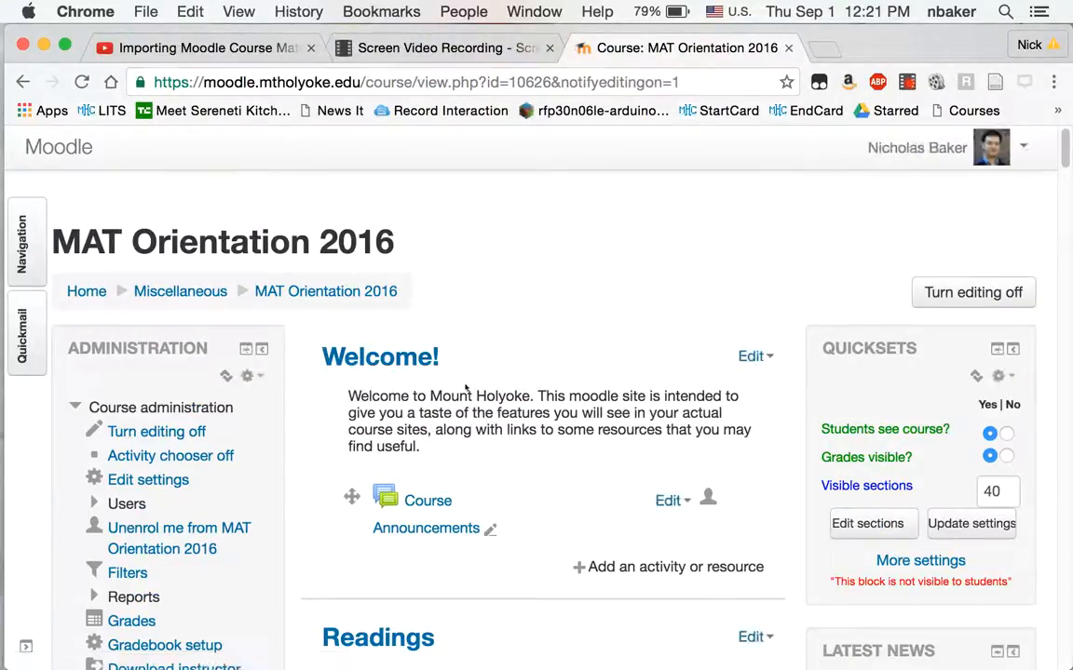
left_click(751, 356)
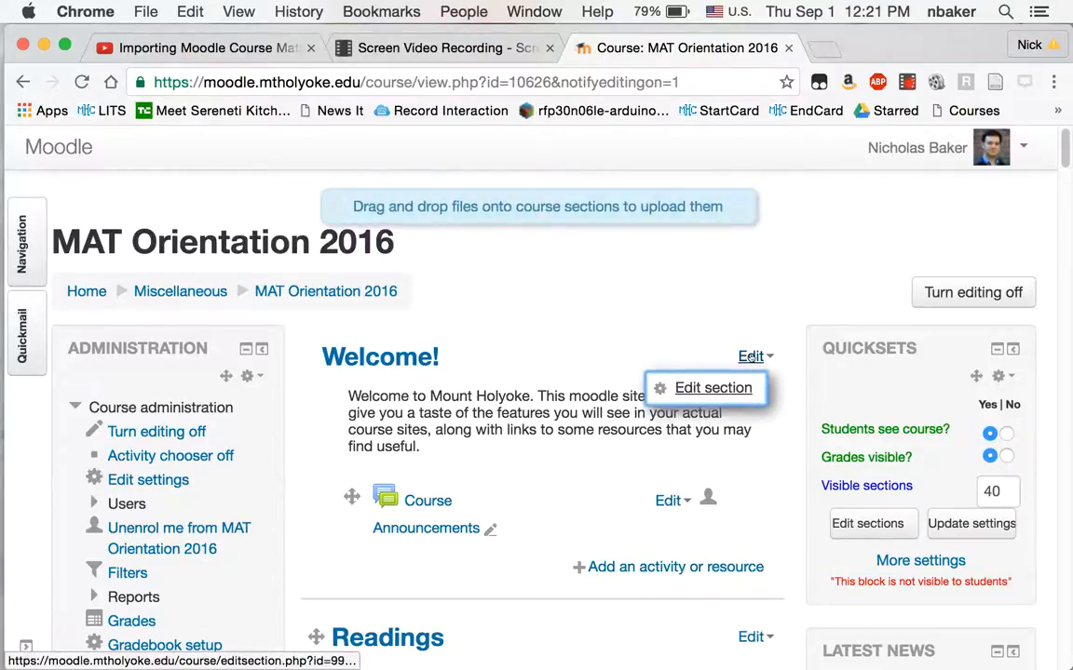
left_click(711, 387)
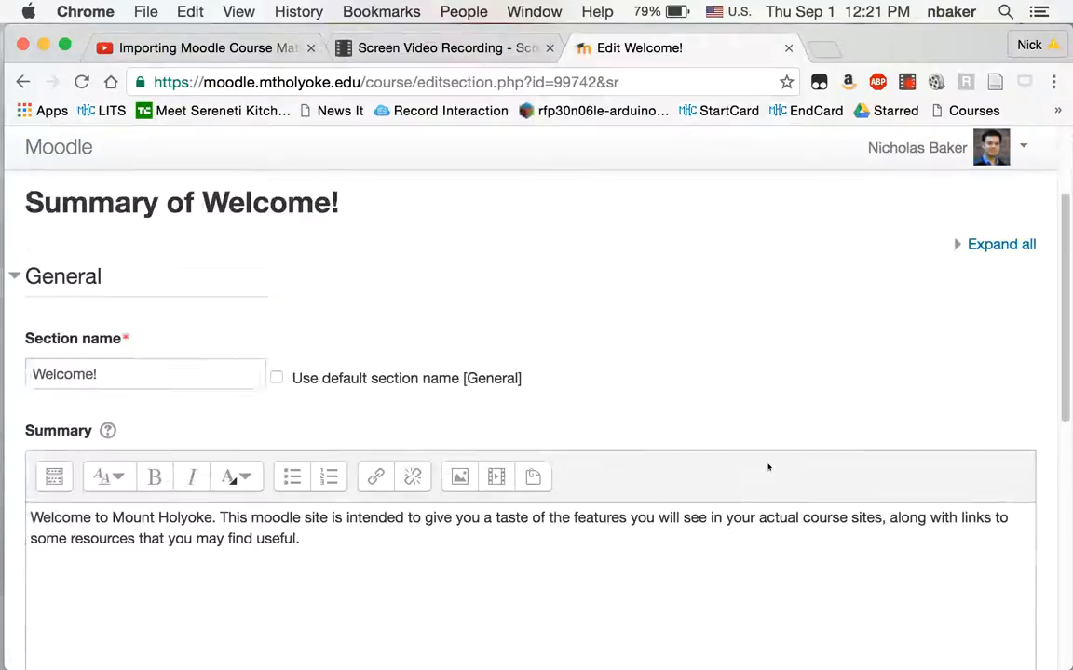
scroll("down", 3)
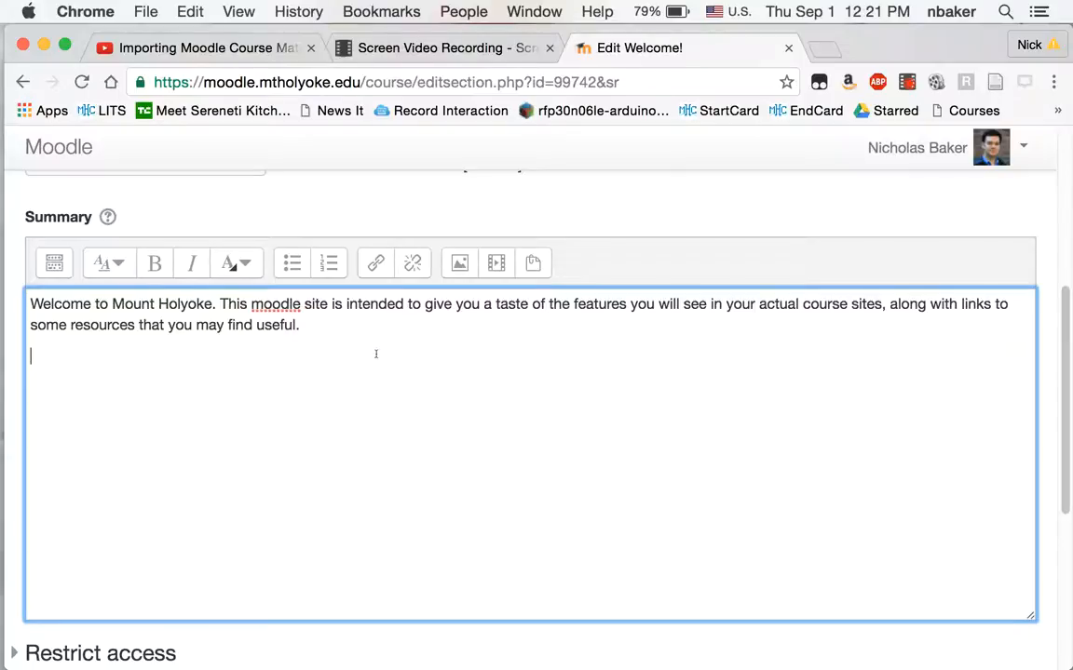
type("https://www.youtube.com/watch?v=zShvgQgKU5U")
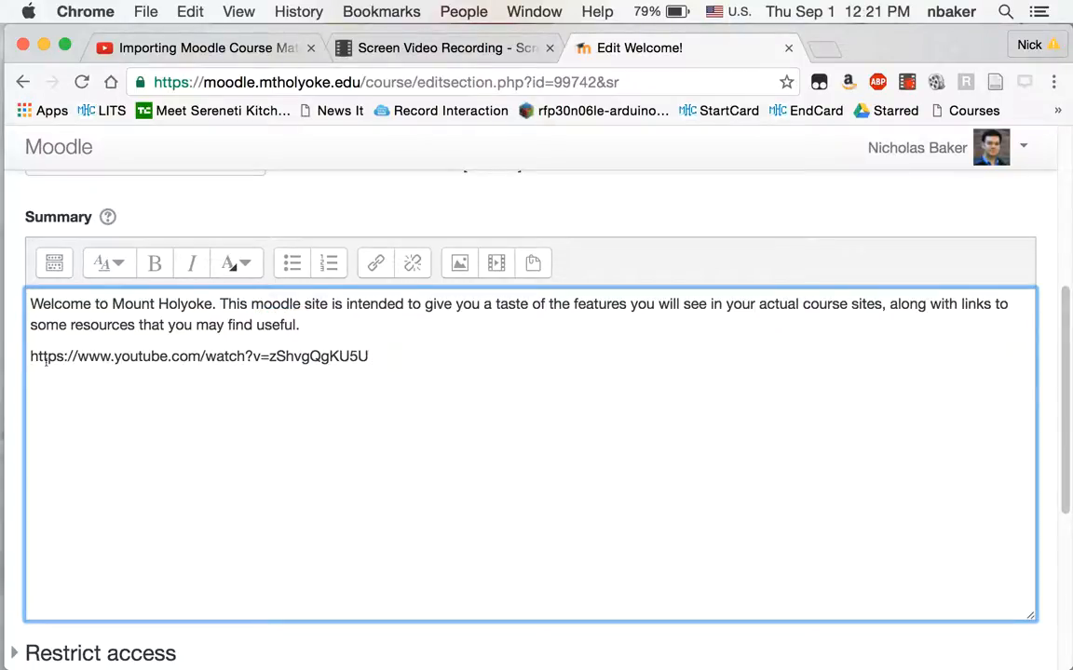
triple_click(198, 356)
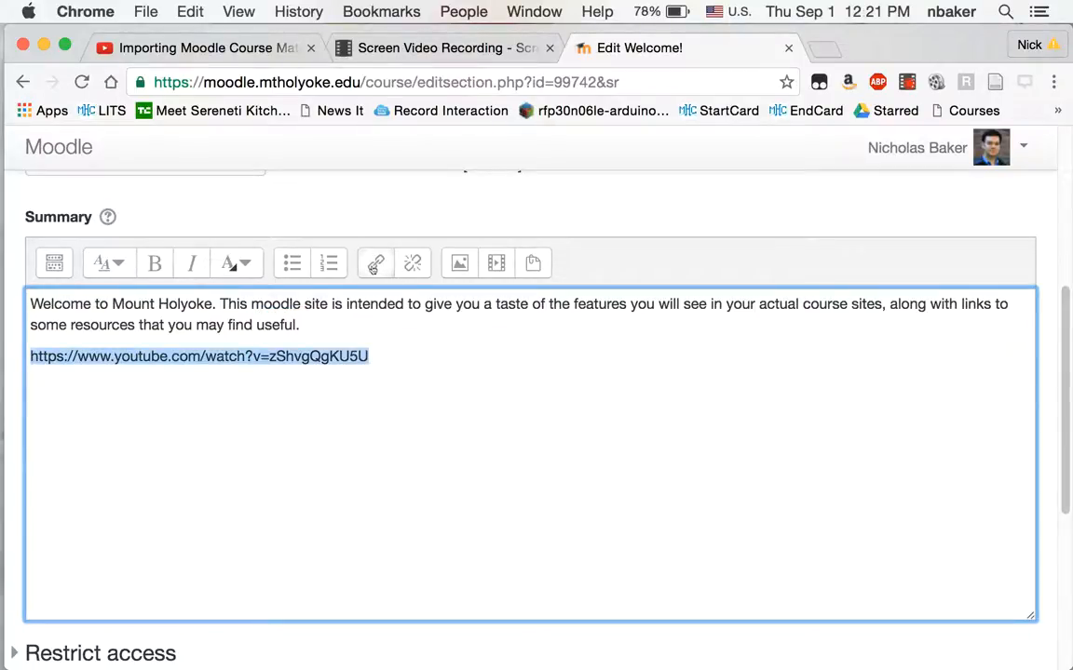
left_click(374, 263)
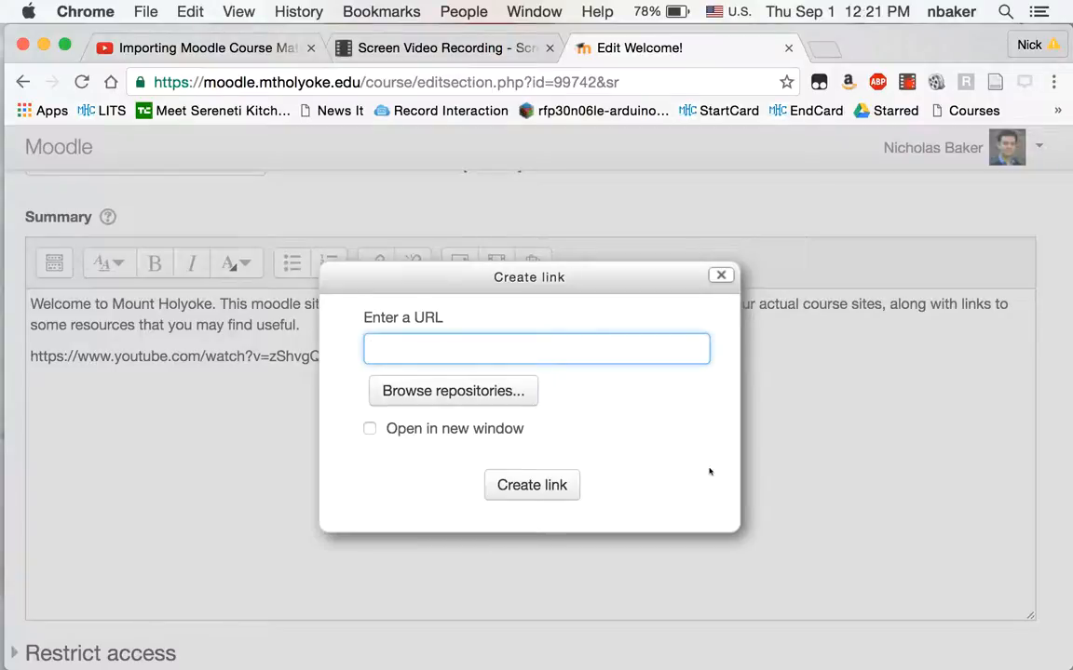
type("https://www.youtube.com/watch?v=zShvgQgKU5U")
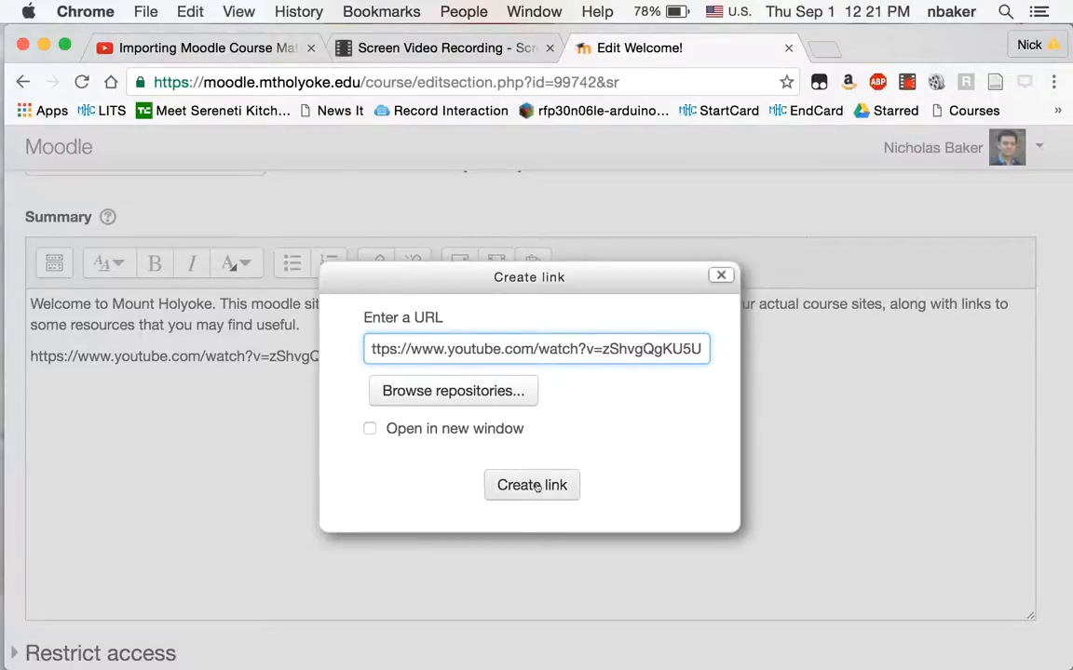
left_click(530, 485)
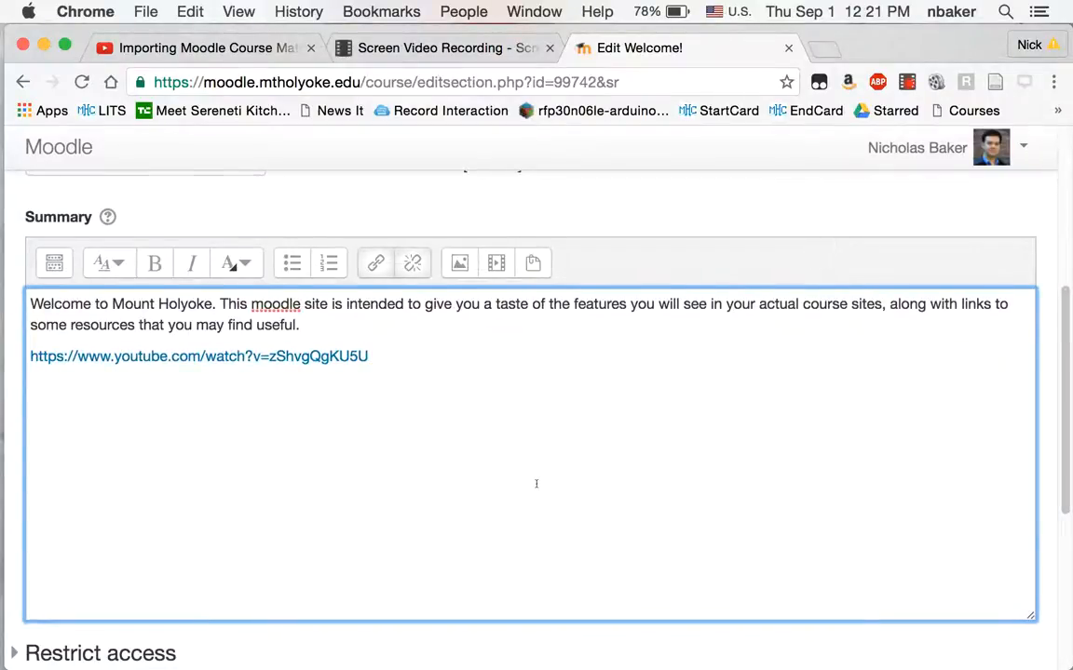
- Save the Welcome! section so the course page shows the embedded YouTube player
scroll("down", 3)
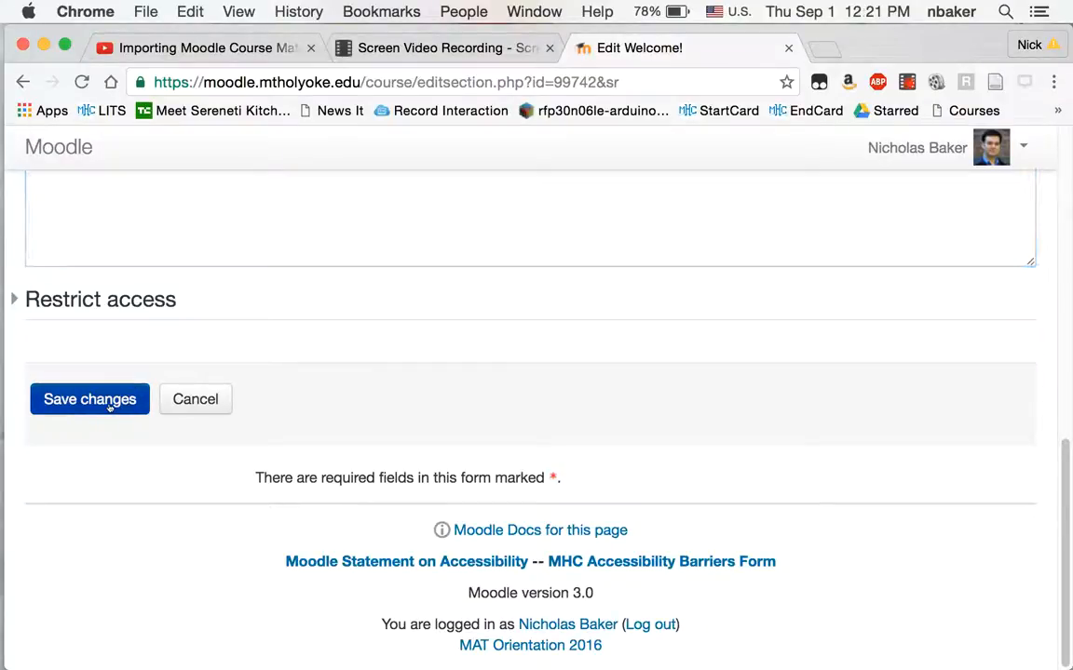
left_click(90, 399)
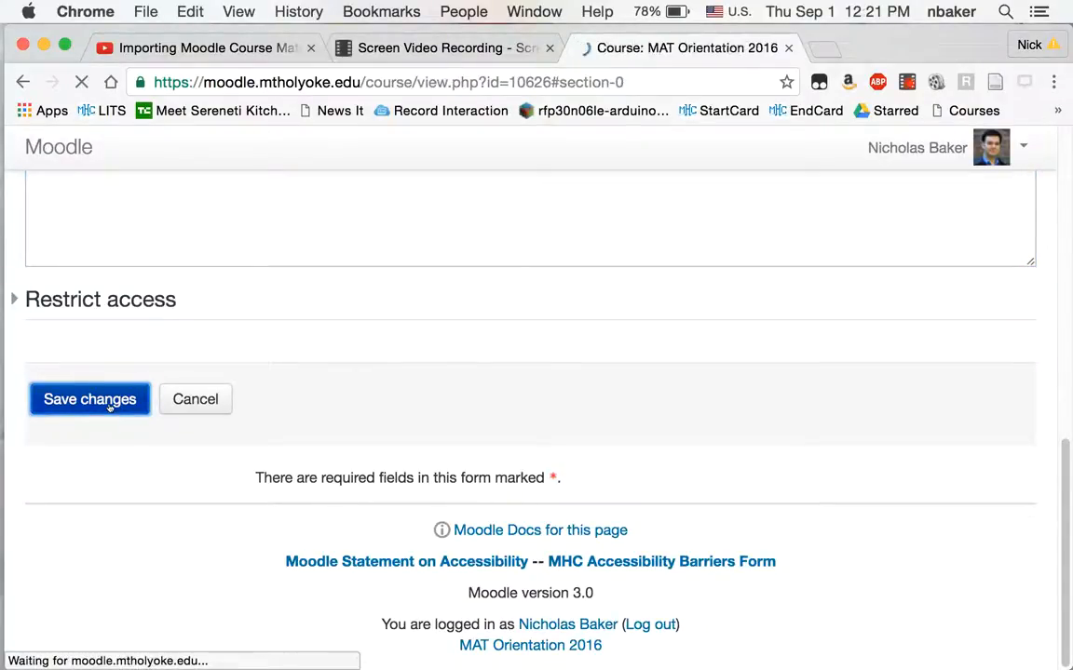
left_click(90, 398)
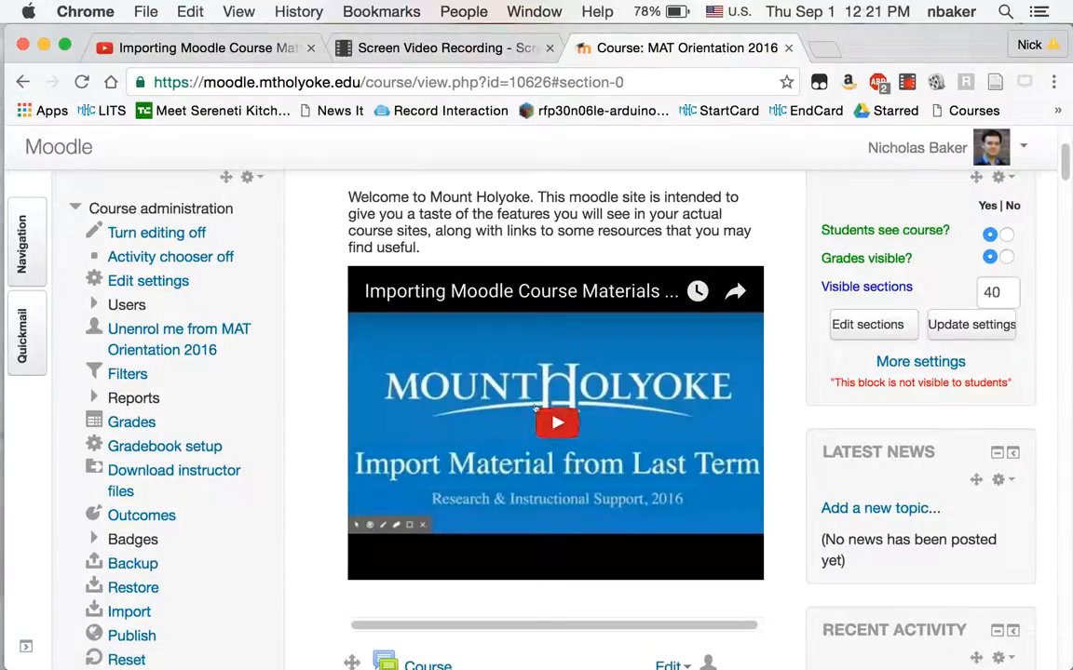
- Play the embedded video for a few seconds, then pause it
left_click(554, 423)
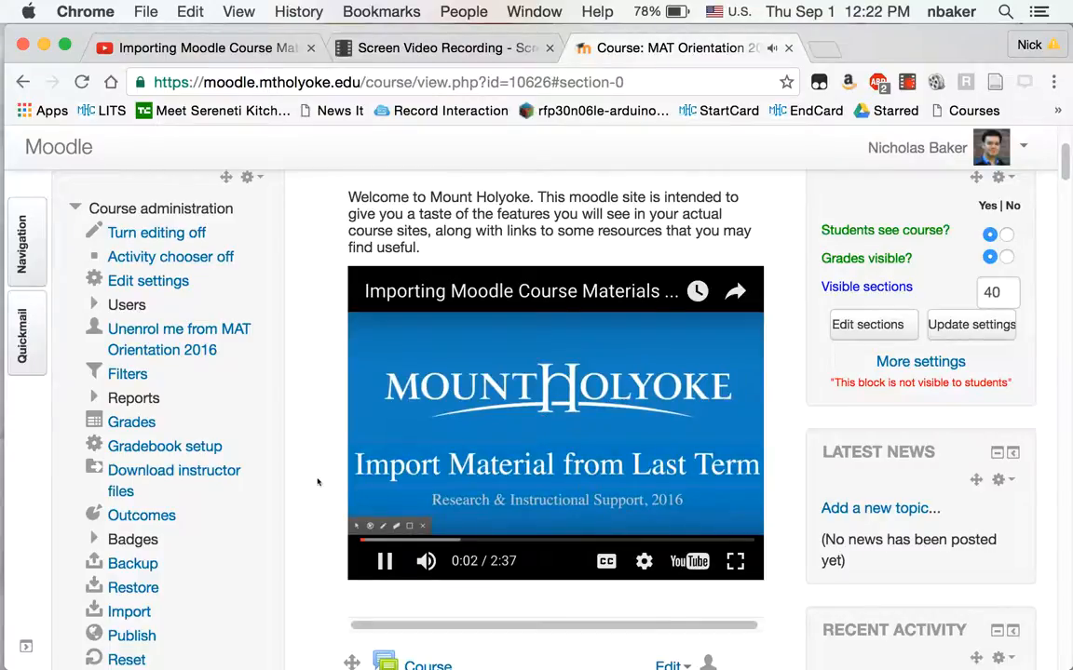
left_click(383, 561)
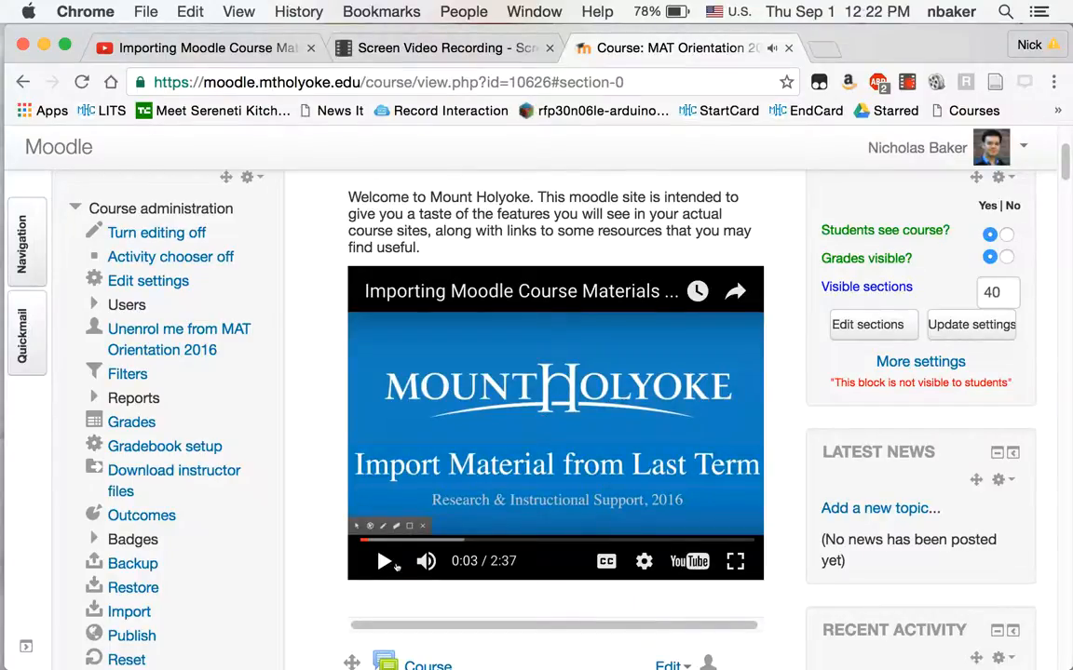